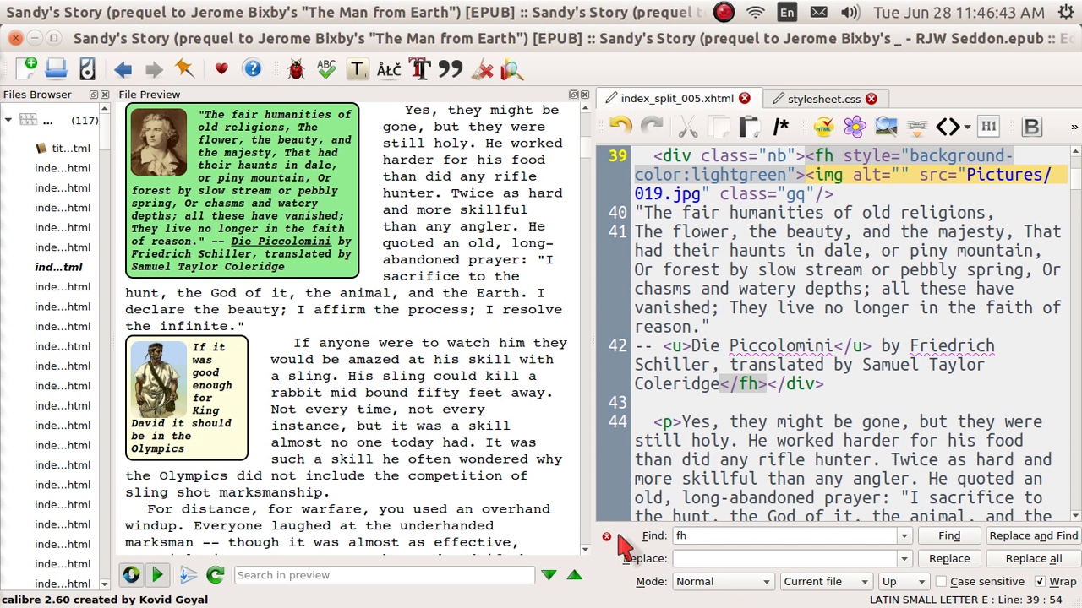
{"action": "mouse_move", "coordinate": [349, 402]}
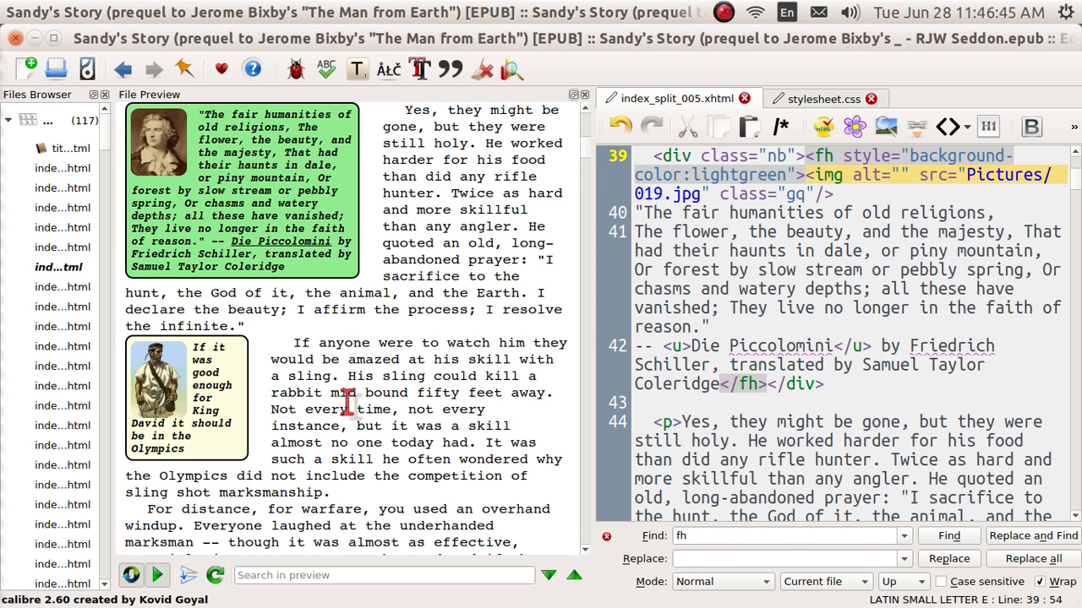
{"action": "mouse_move", "coordinate": [393, 341]}
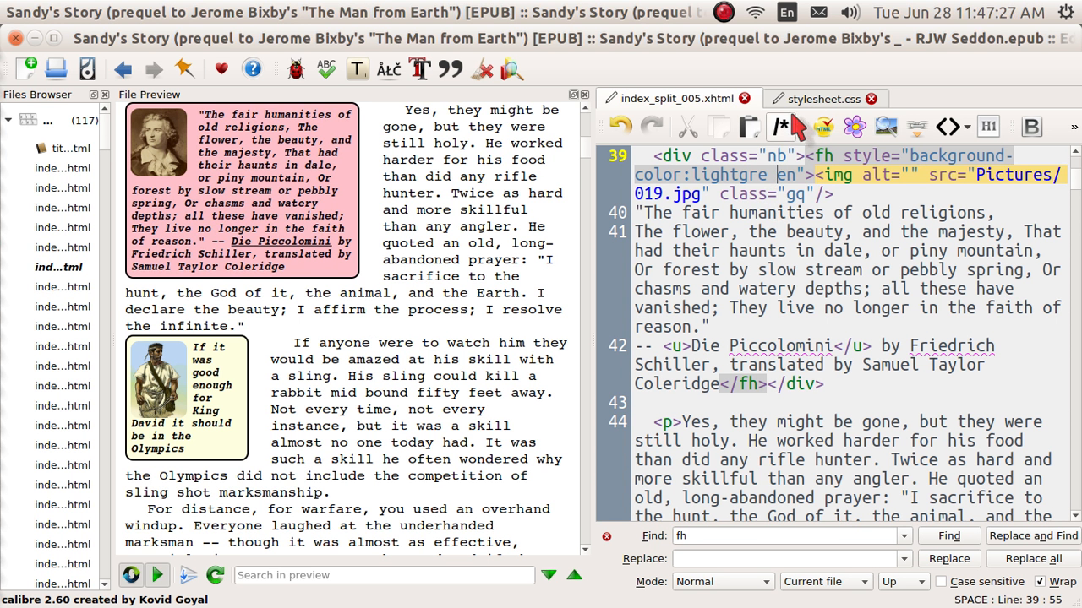
- Bring up stylesheet.css showing the fh rule with the pink background
{"action": "left_click", "coordinate": [818, 98]}
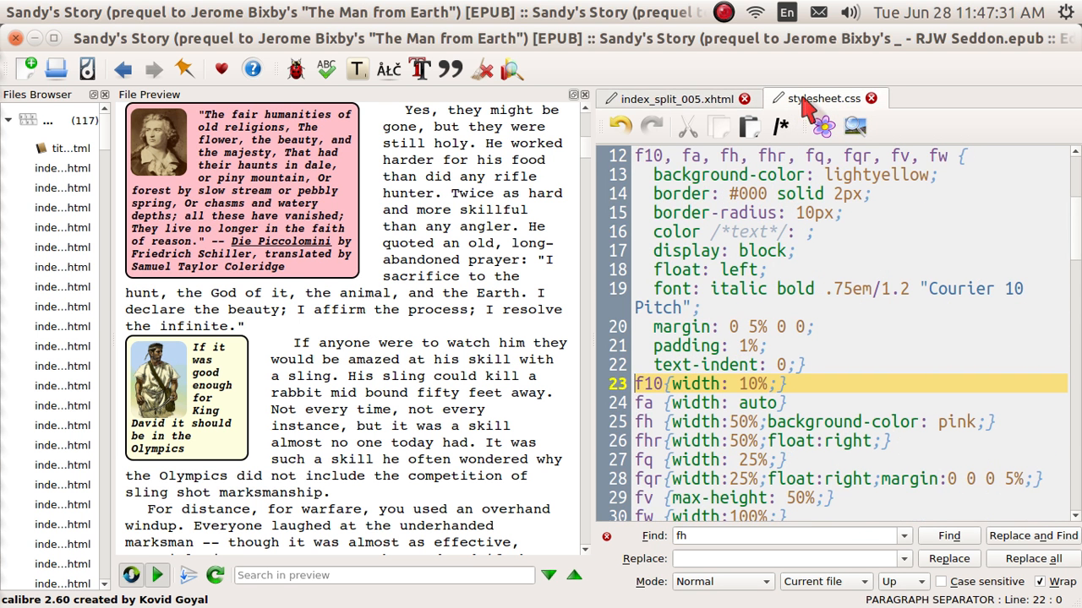
{"action": "mouse_move", "coordinate": [781, 128]}
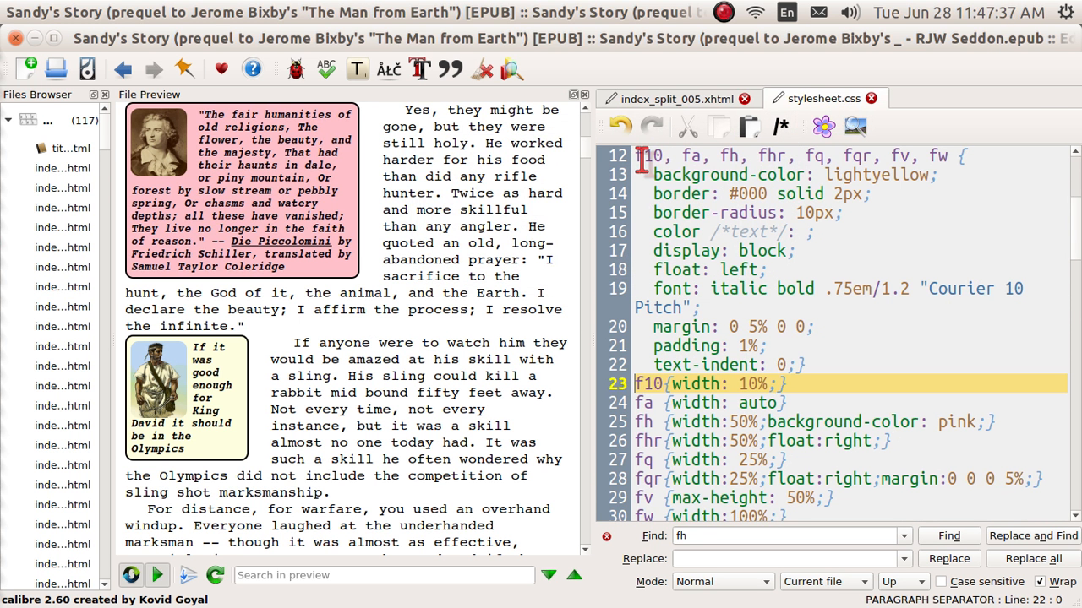
{"action": "mouse_move", "coordinate": [763, 155]}
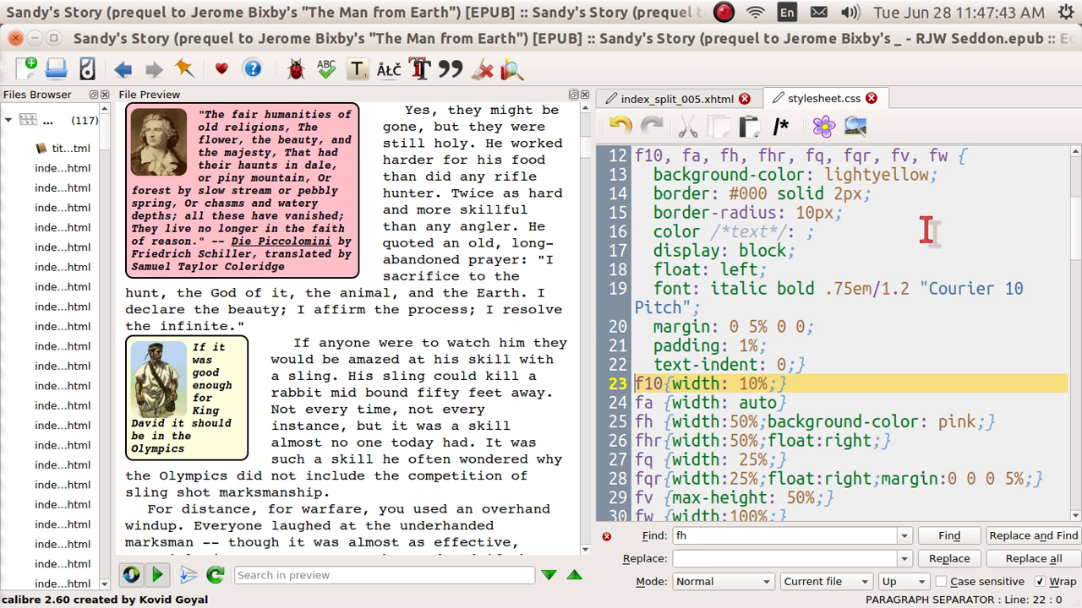
{"action": "mouse_move", "coordinate": [676, 289]}
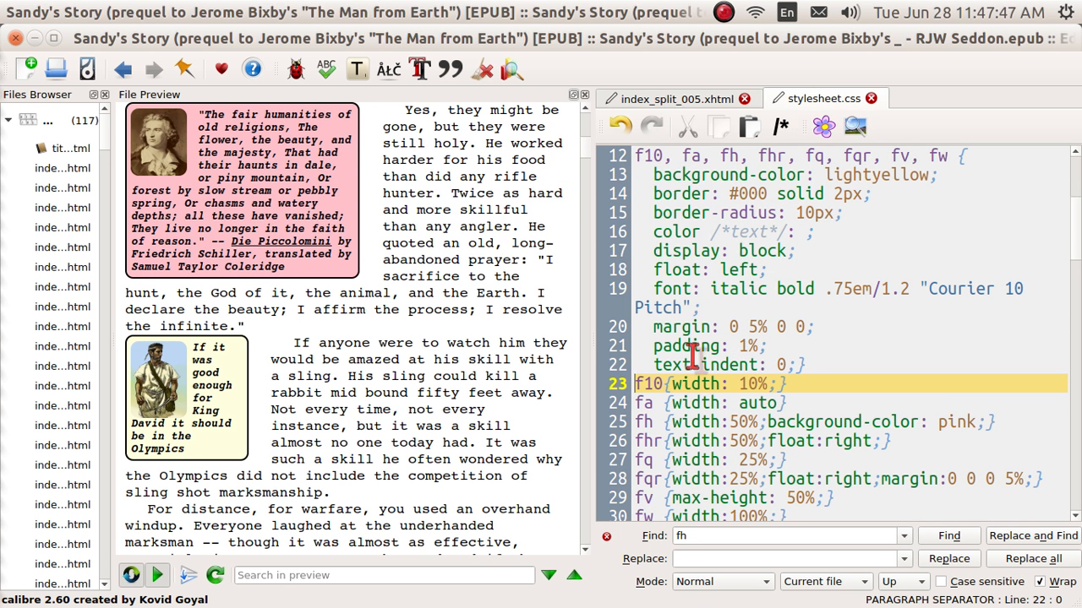
{"action": "mouse_move", "coordinate": [791, 193]}
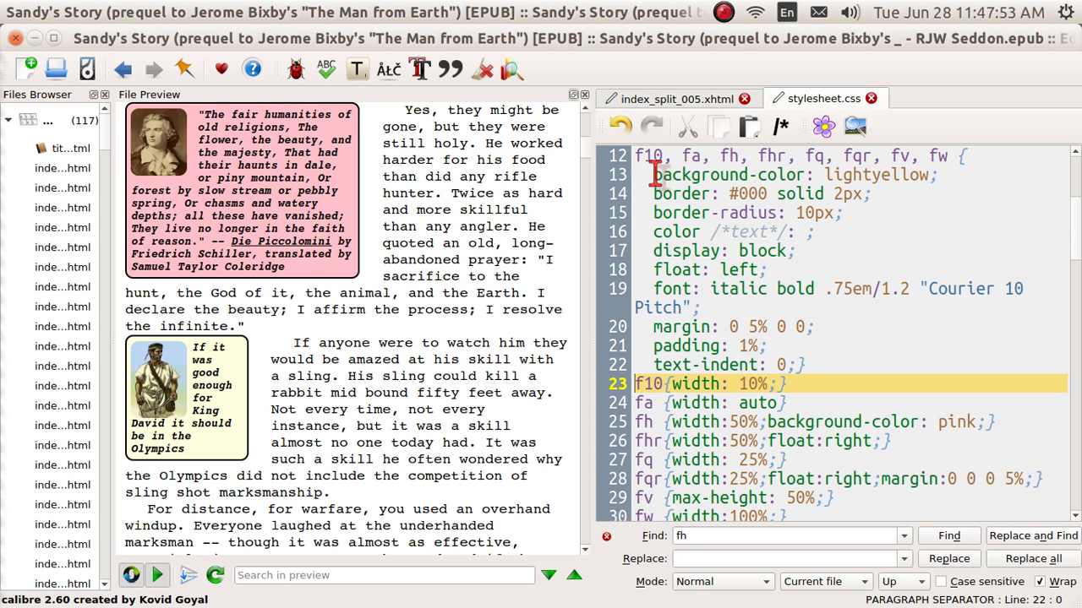
{"action": "mouse_move", "coordinate": [694, 174]}
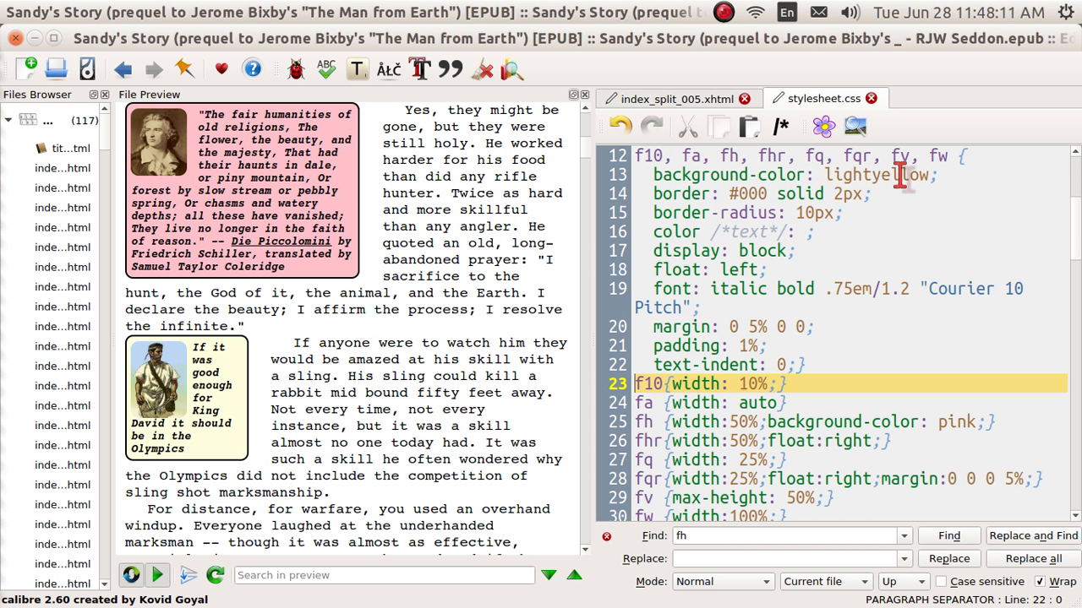
{"action": "mouse_move", "coordinate": [936, 178]}
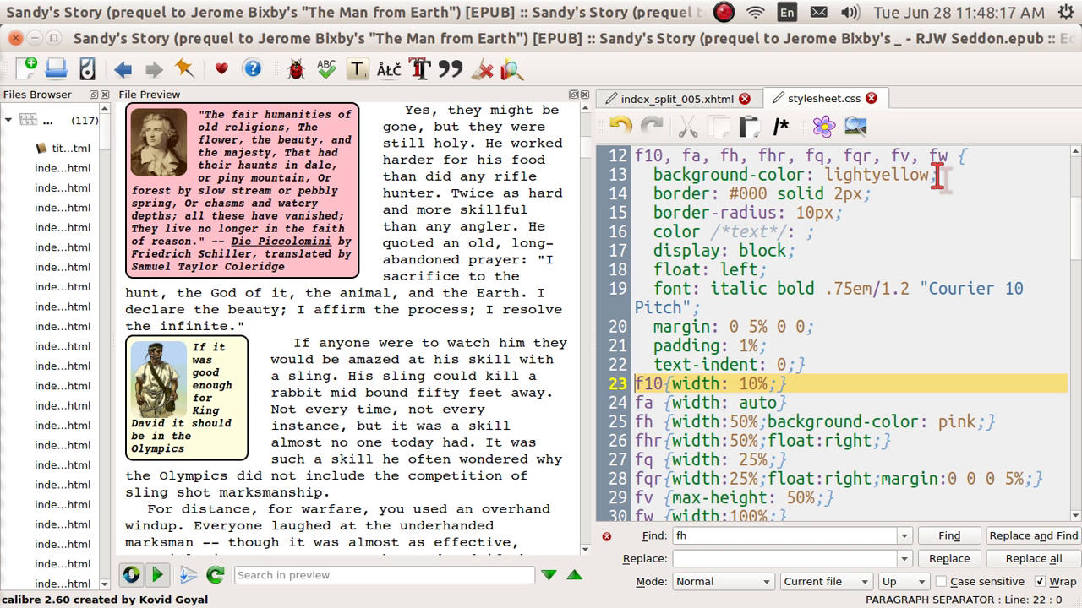
{"action": "mouse_move", "coordinate": [666, 497]}
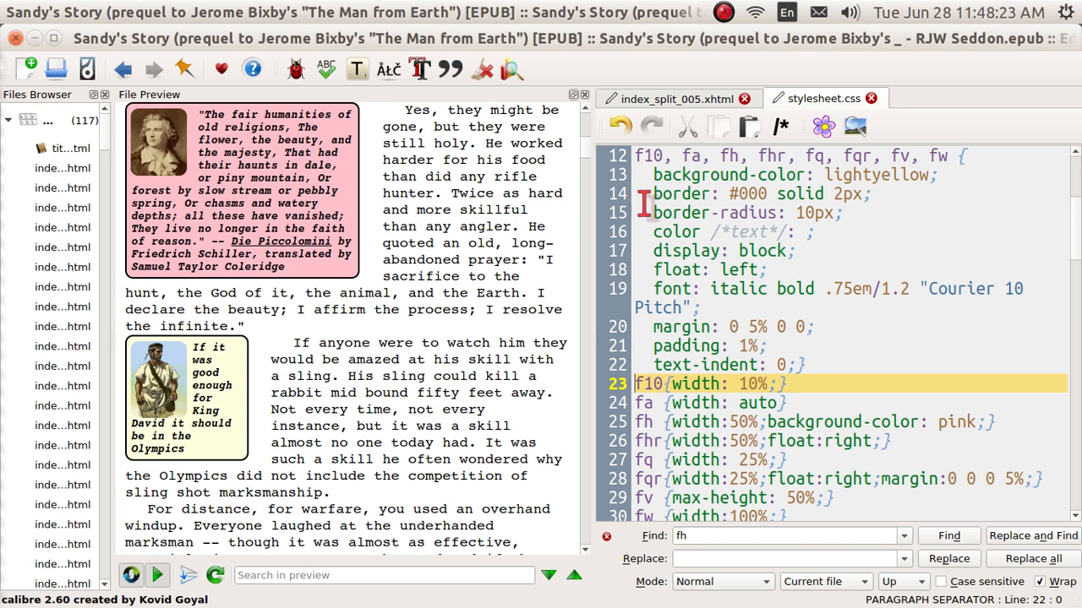
{"action": "left_click", "coordinate": [727, 384]}
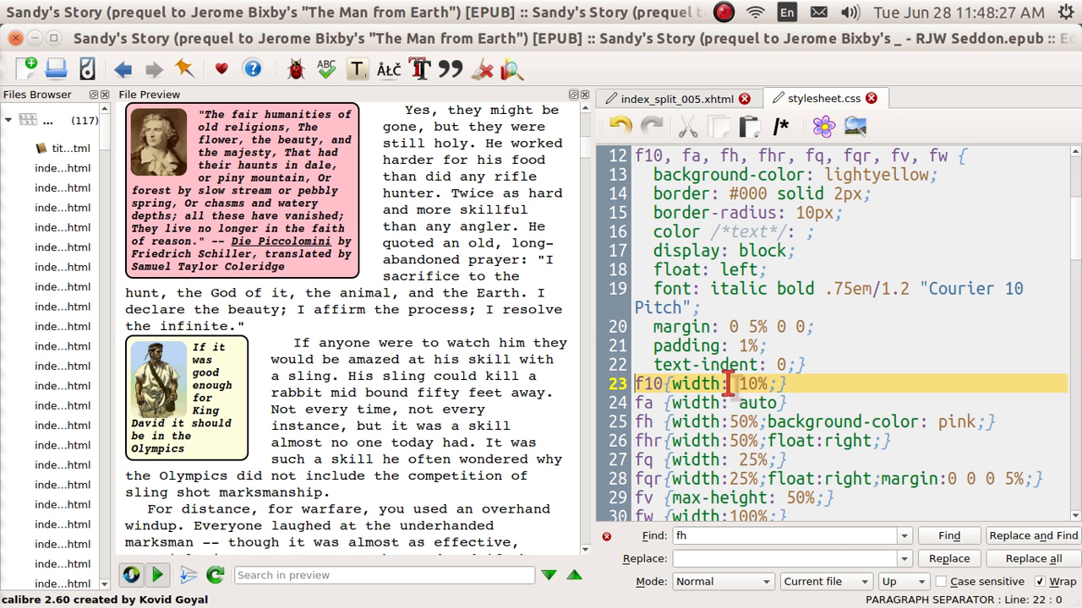
{"action": "mouse_move", "coordinate": [703, 321]}
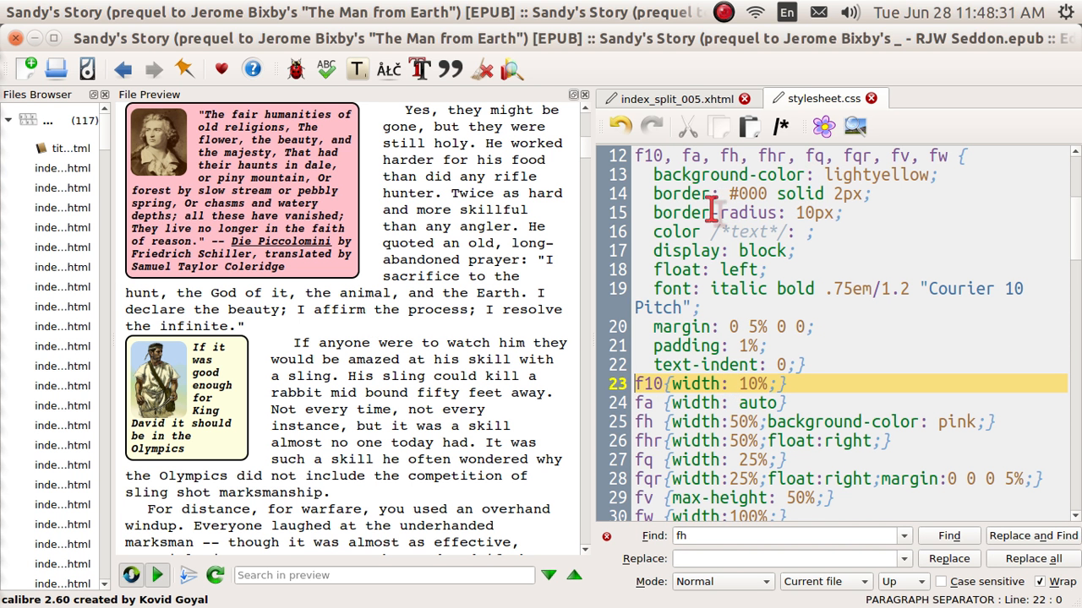
{"action": "mouse_move", "coordinate": [683, 250]}
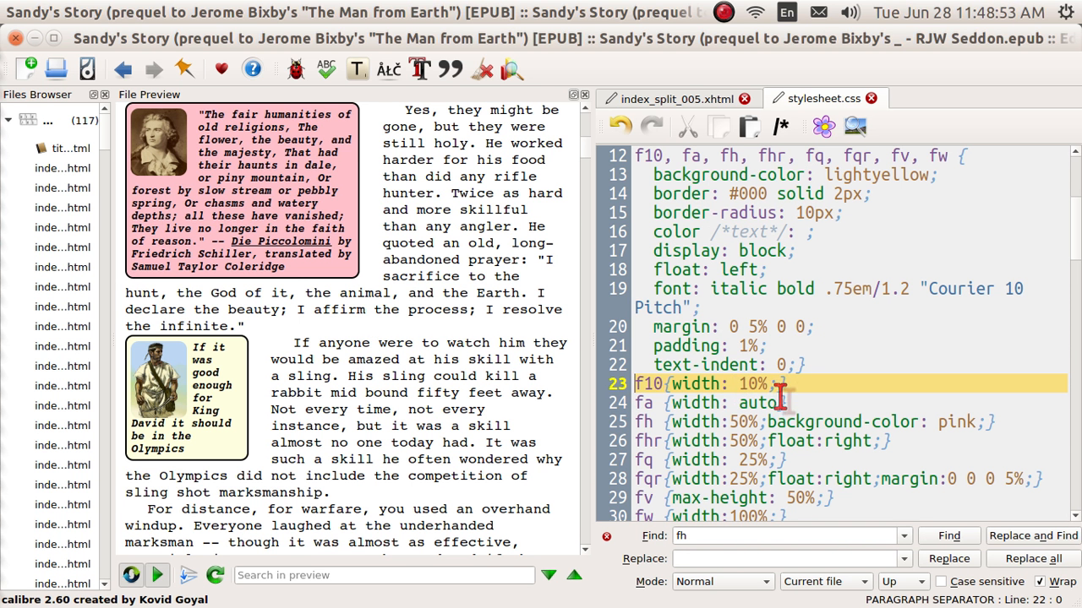
{"action": "mouse_move", "coordinate": [831, 422]}
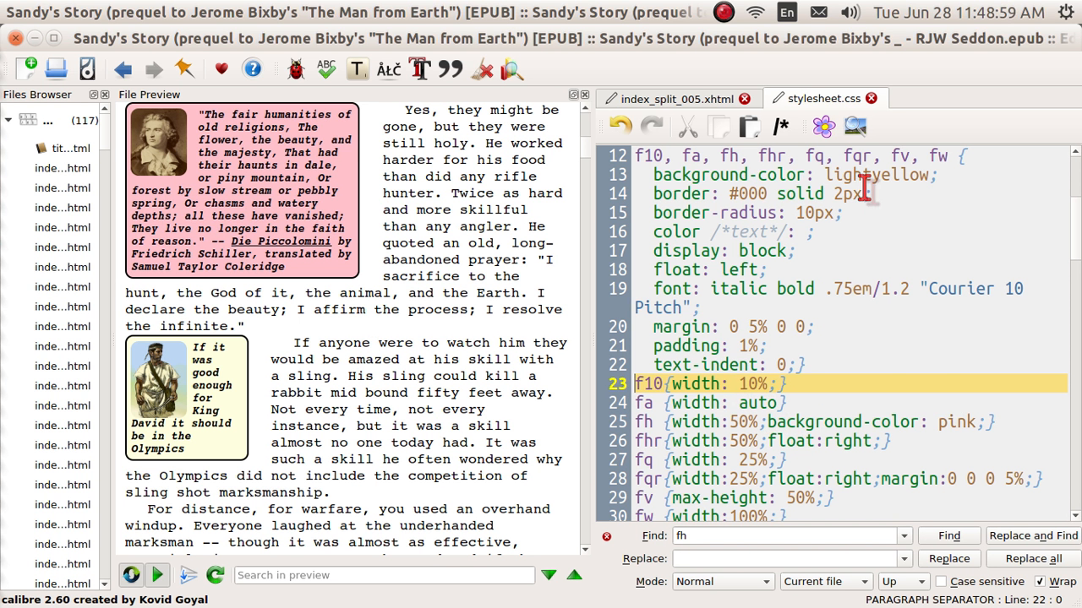
{"action": "mouse_move", "coordinate": [898, 174]}
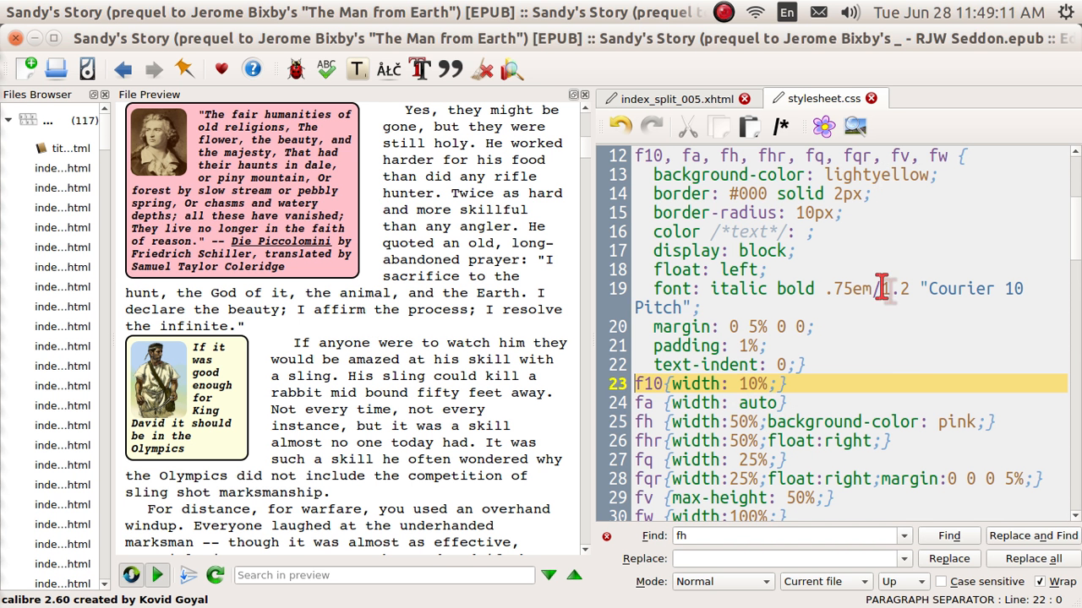
{"action": "mouse_move", "coordinate": [940, 422]}
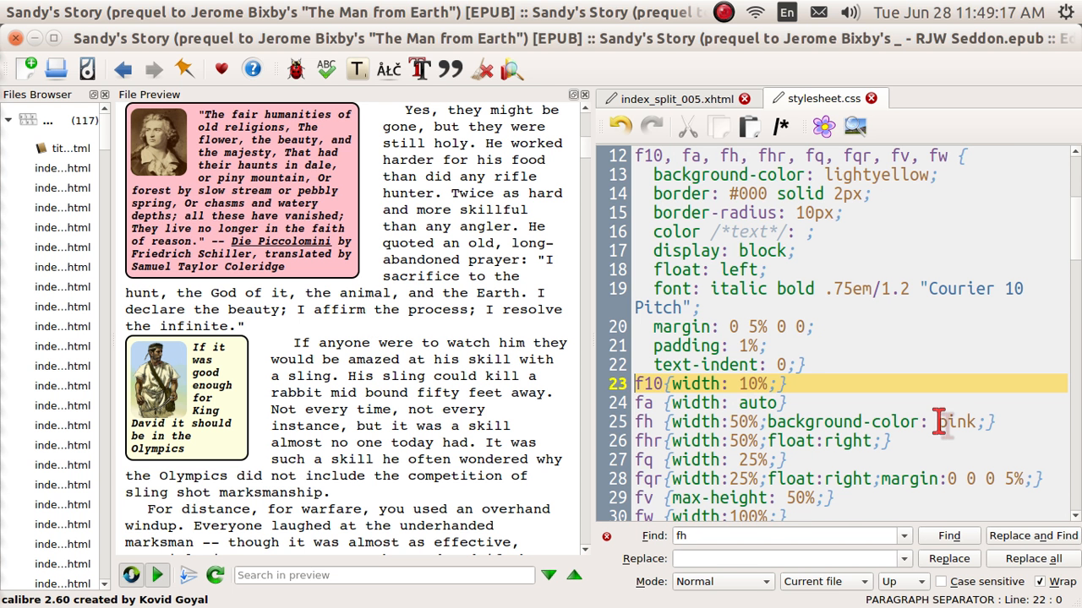
- View the chapter's HTML markup with the broken inline green style, then return to stylesheet.css
{"action": "left_click", "coordinate": [673, 98]}
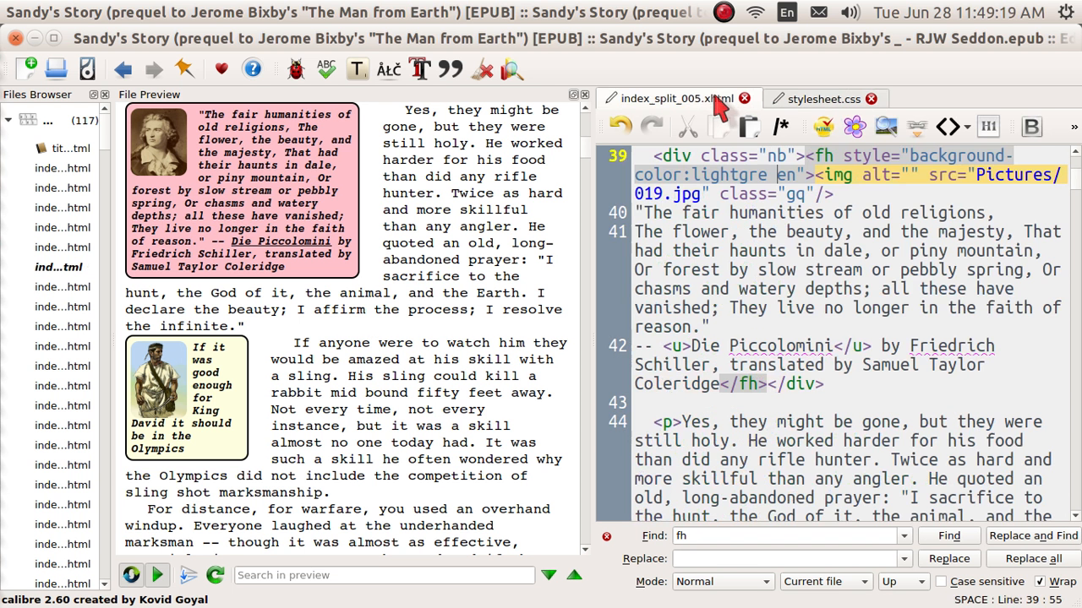
{"action": "mouse_move", "coordinate": [784, 213]}
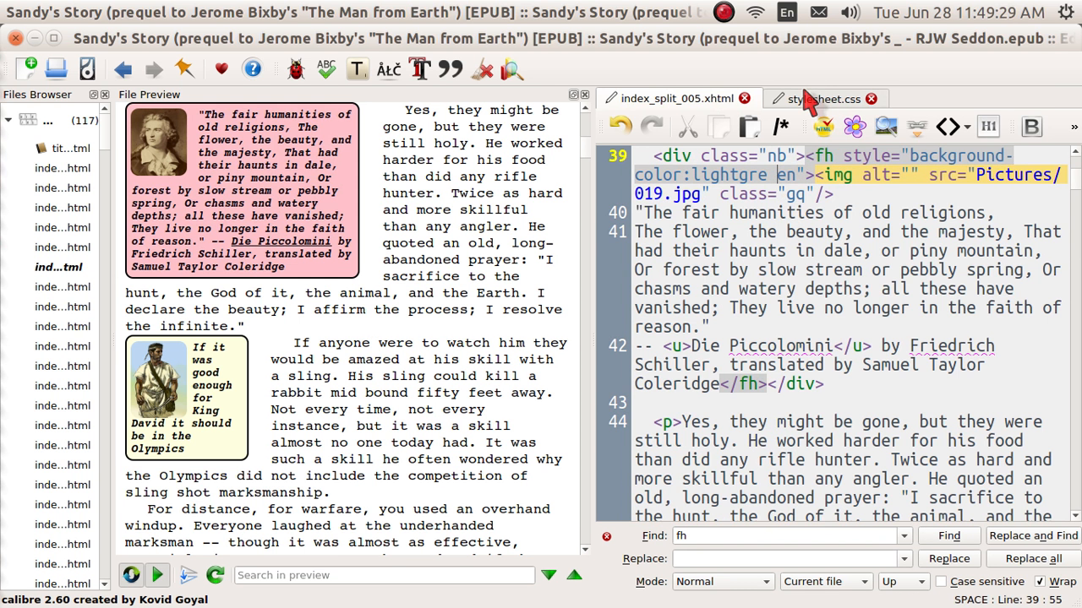
{"action": "left_click", "coordinate": [823, 98]}
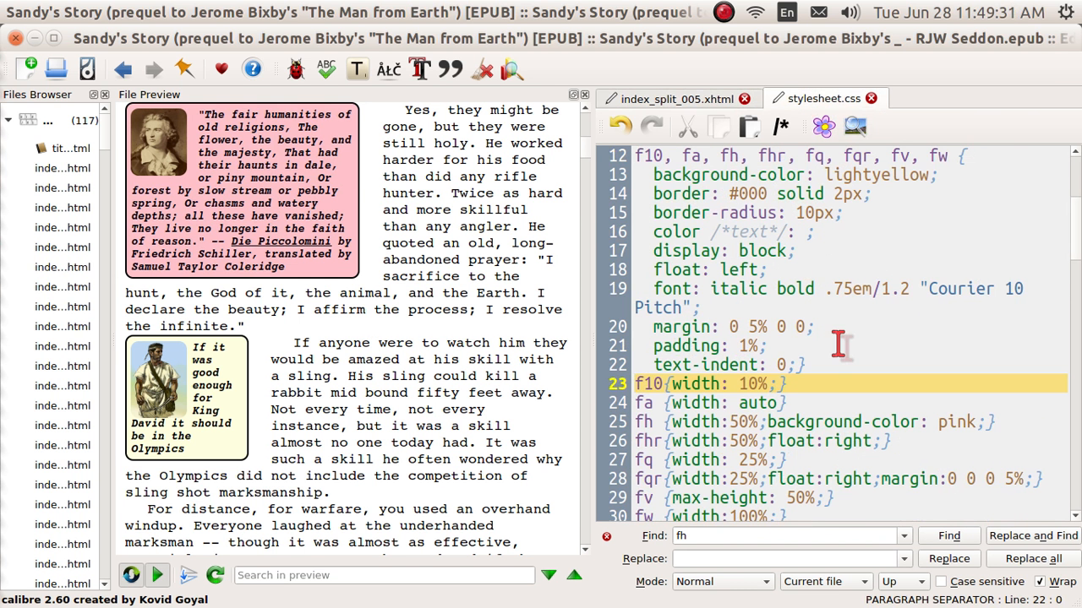
{"action": "mouse_move", "coordinate": [963, 423]}
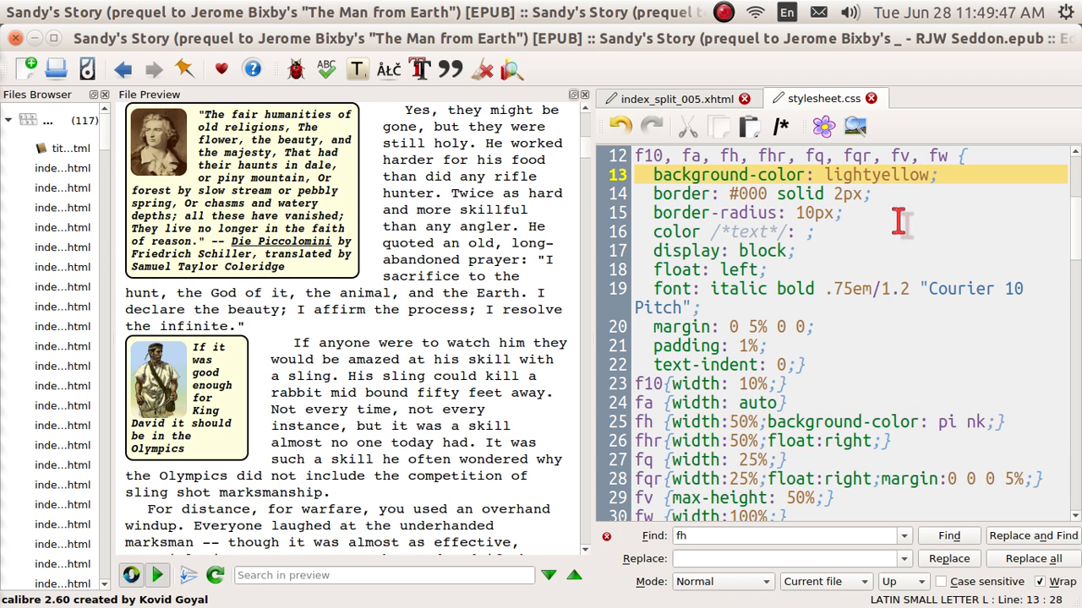
- Break the lightyellow value with a space, then move to the misspelled 'pi nk' to fix it
{"action": "key", "text": "space"}
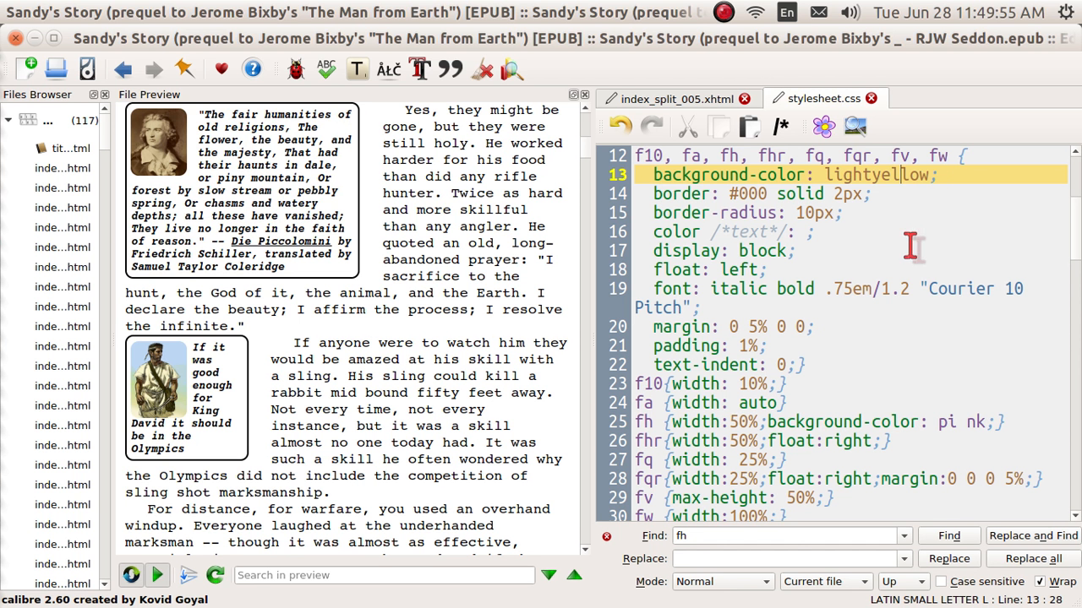
{"action": "left_click", "coordinate": [963, 422]}
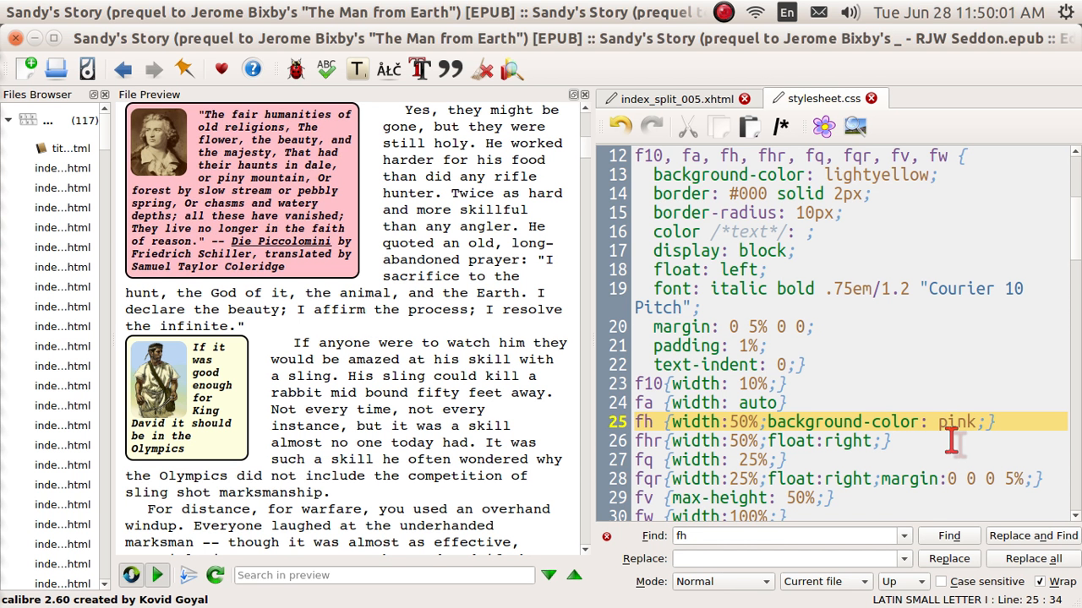
{"action": "mouse_move", "coordinate": [948, 434]}
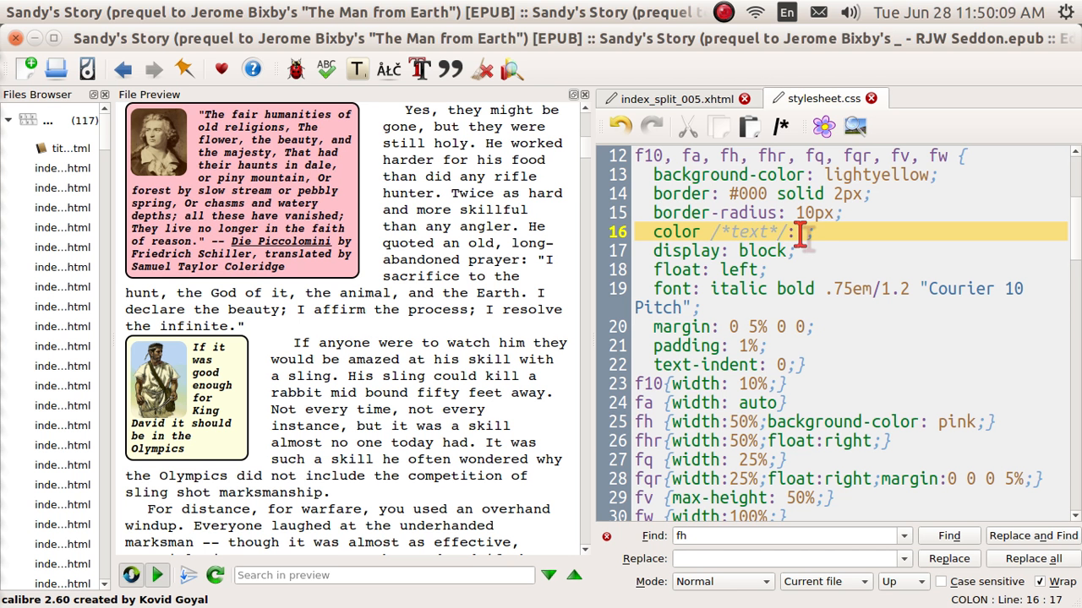
- Enter 'red' as the frame rule's color, then split it with a space so the text reverts to black
{"action": "type", "text": "re"}
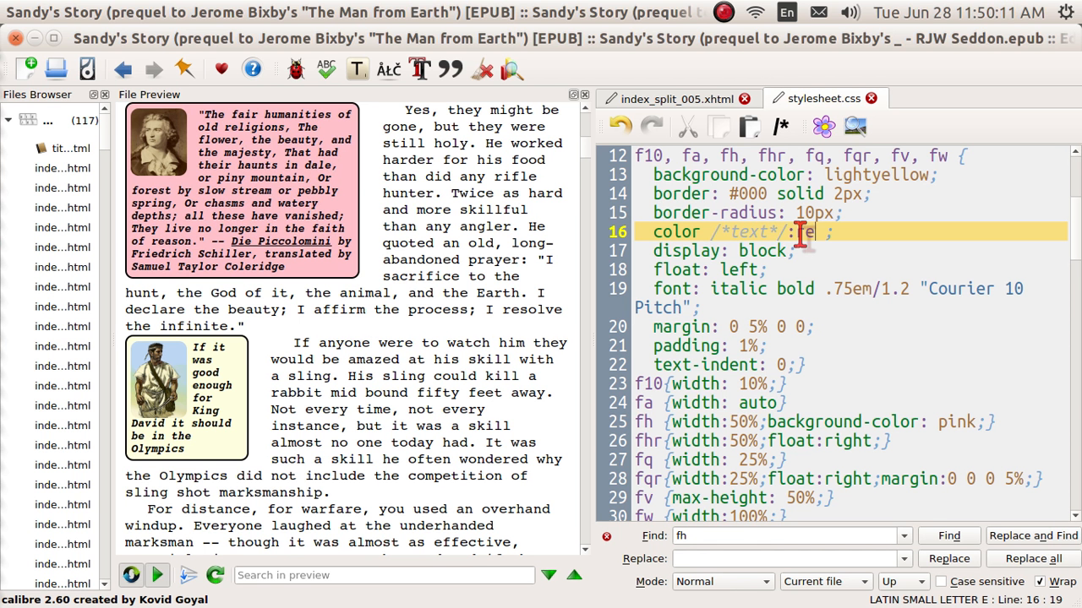
{"action": "type", "text": "d"}
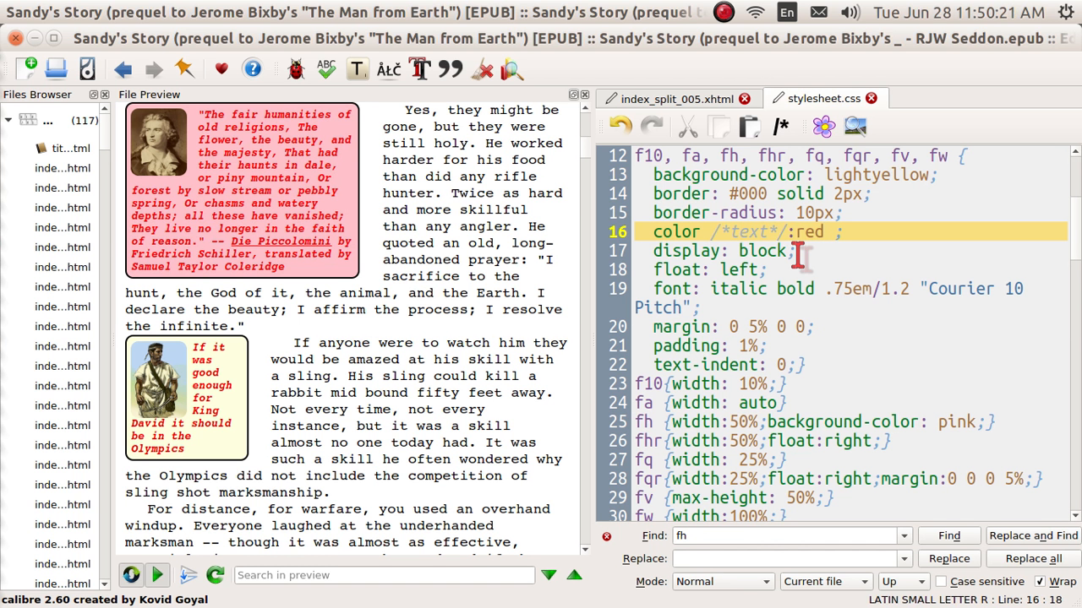
{"action": "key", "text": "space"}
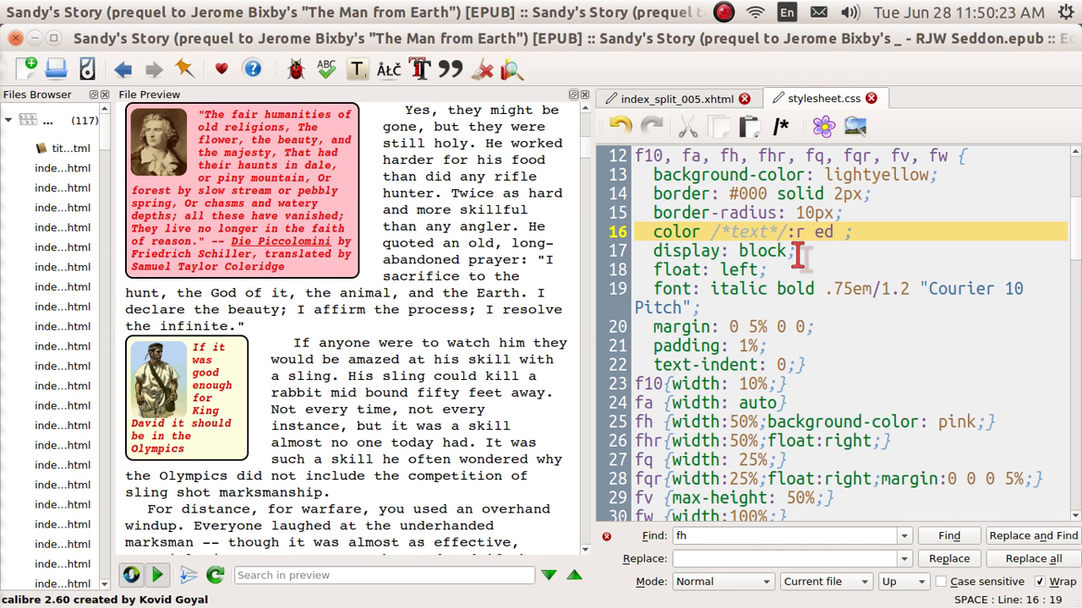